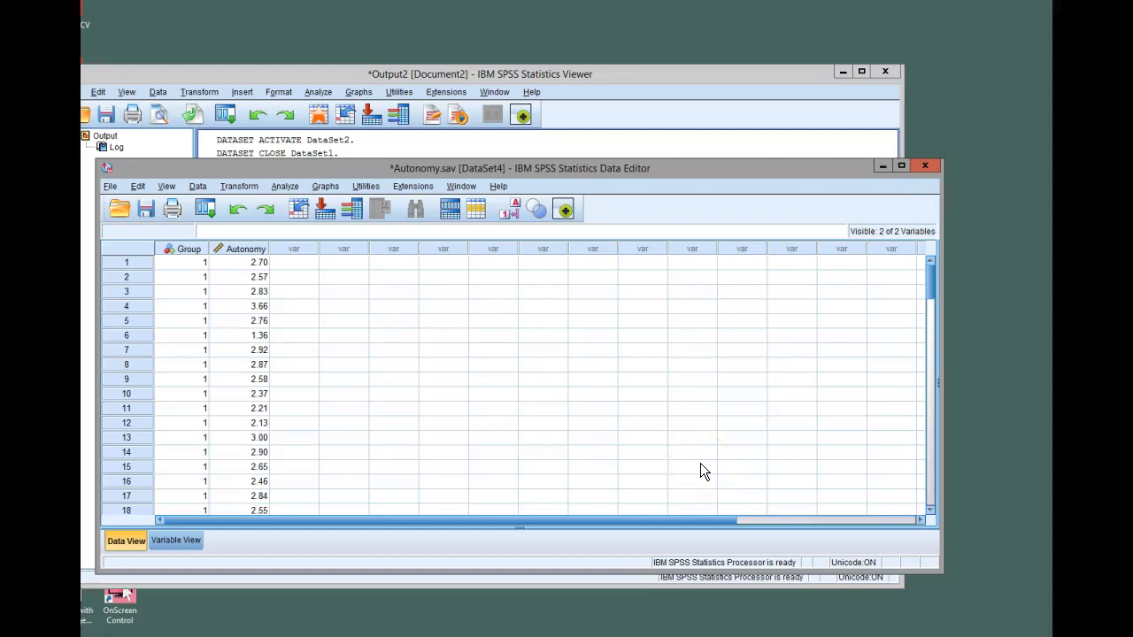
# Bring up the Analyze menu's nonparametric choices over the Autonomy data.
pyautogui.click(695, 429)
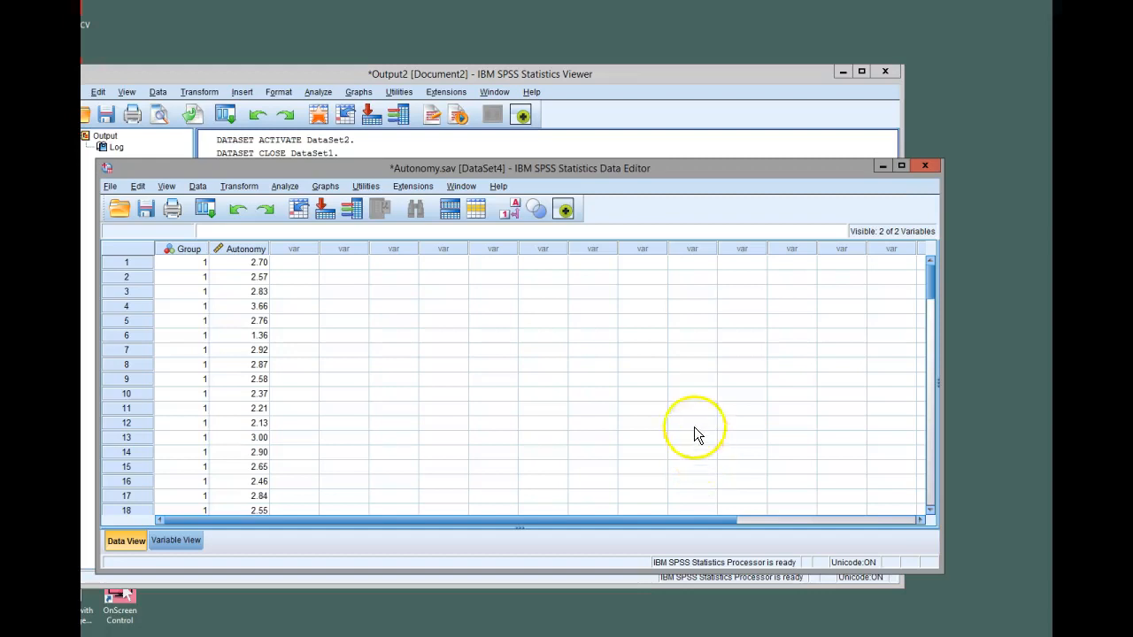
pyautogui.moveTo(583, 395)
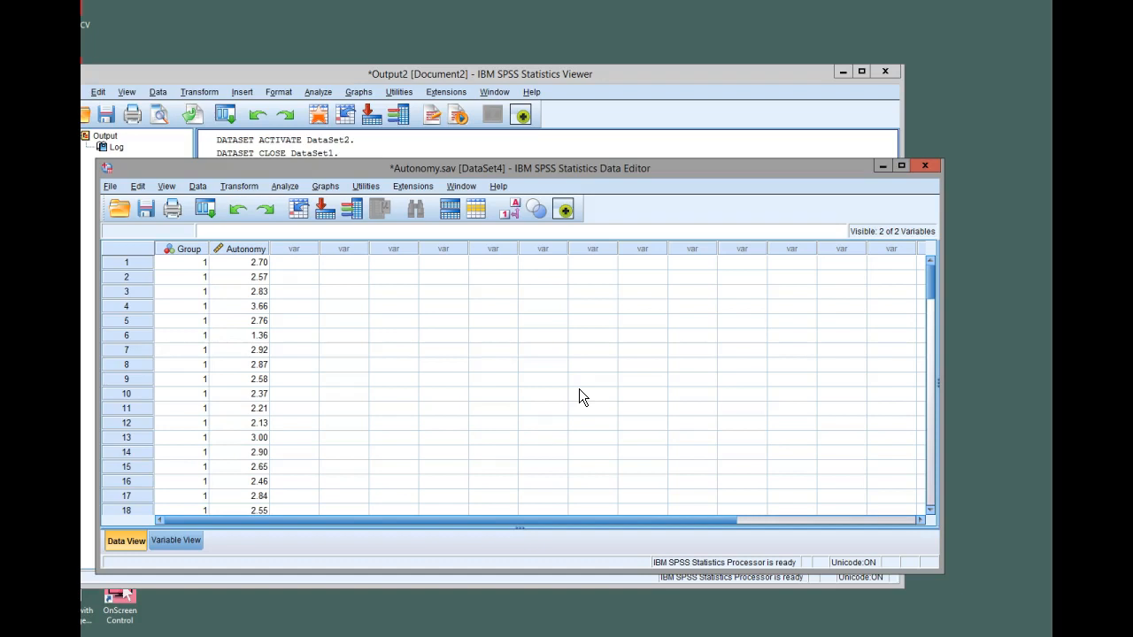
pyautogui.moveTo(578, 392)
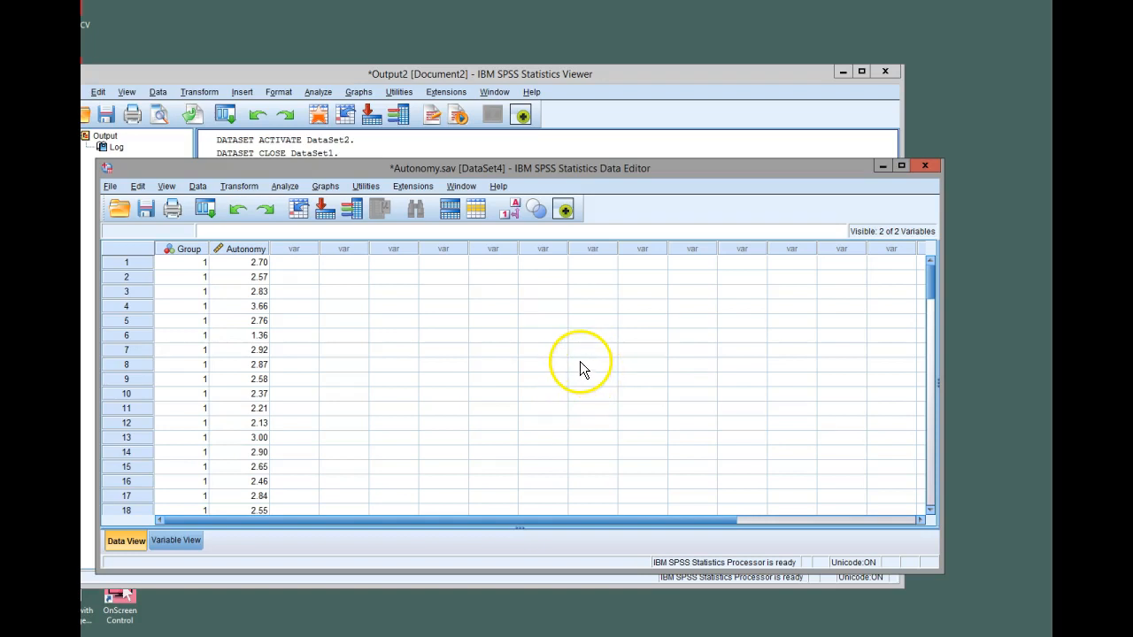
pyautogui.moveTo(438, 312)
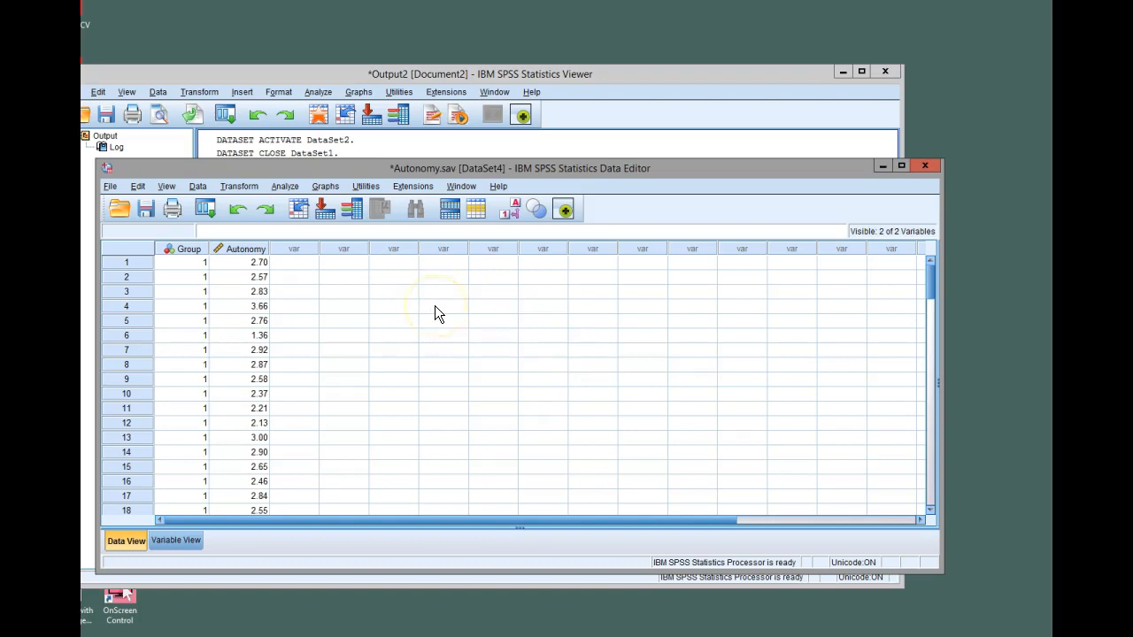
pyautogui.click(284, 186)
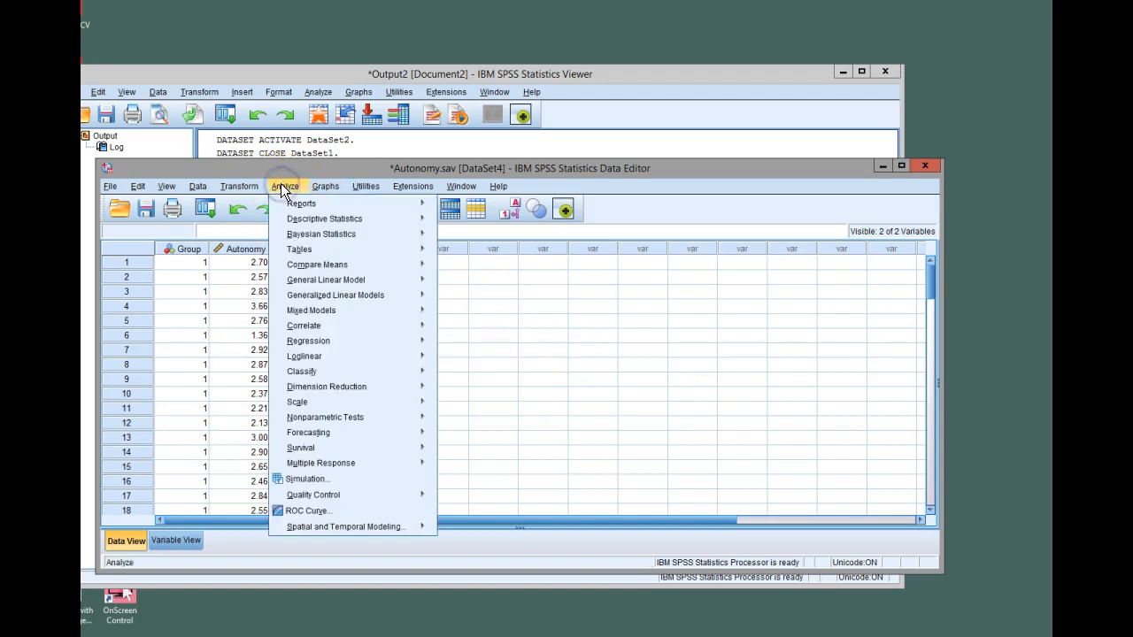
pyautogui.moveTo(326, 417)
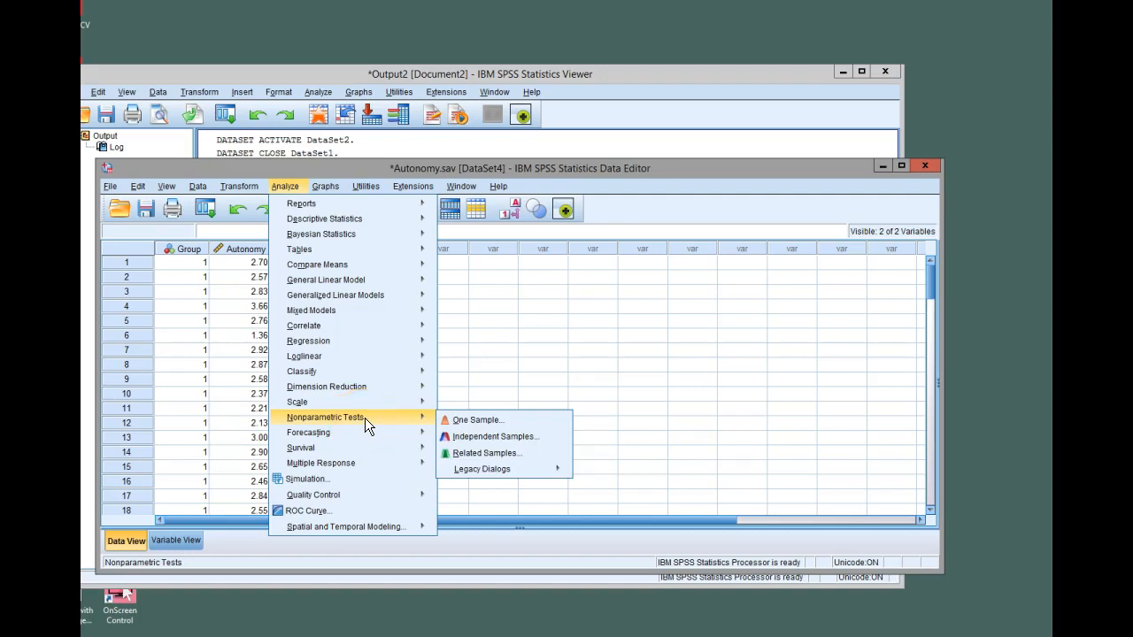
pyautogui.moveTo(478, 420)
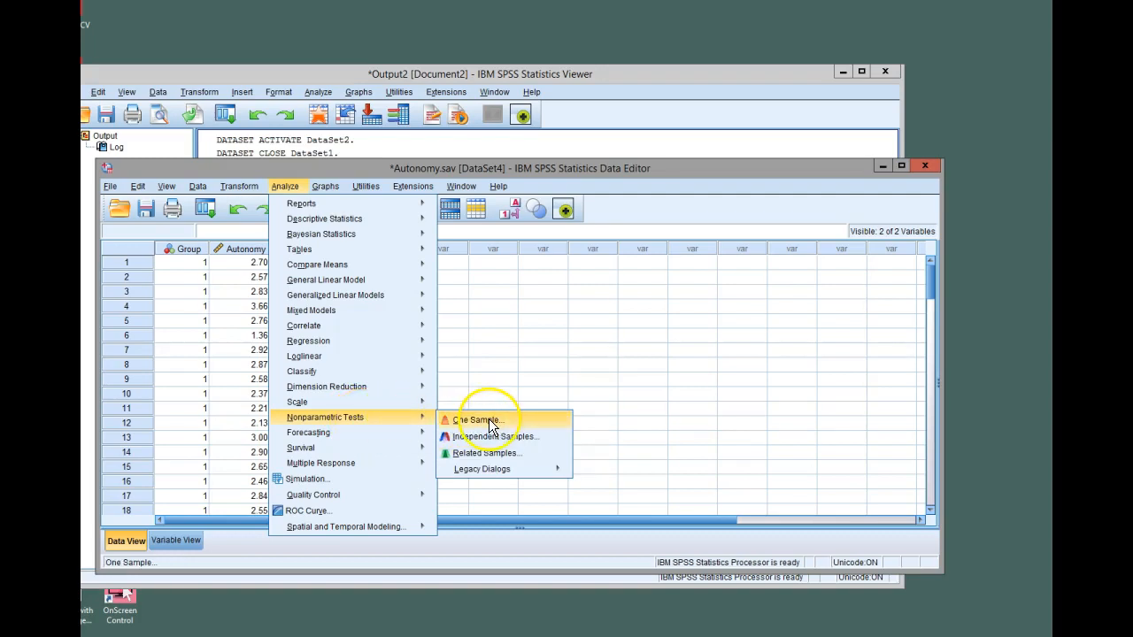
pyautogui.moveTo(496, 437)
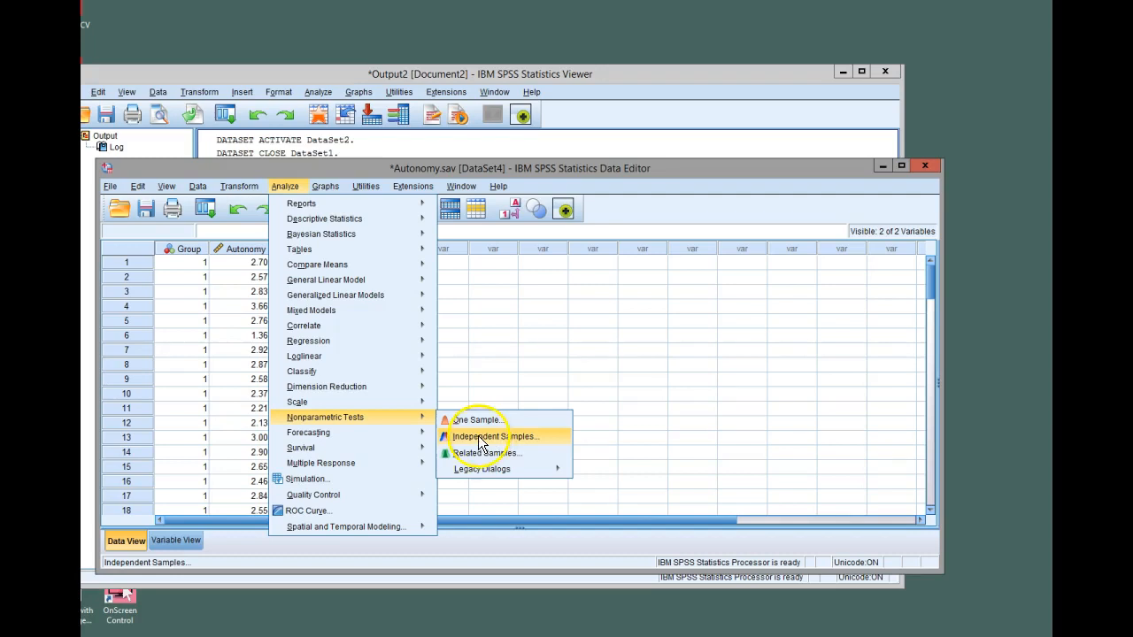
pyautogui.moveTo(527, 445)
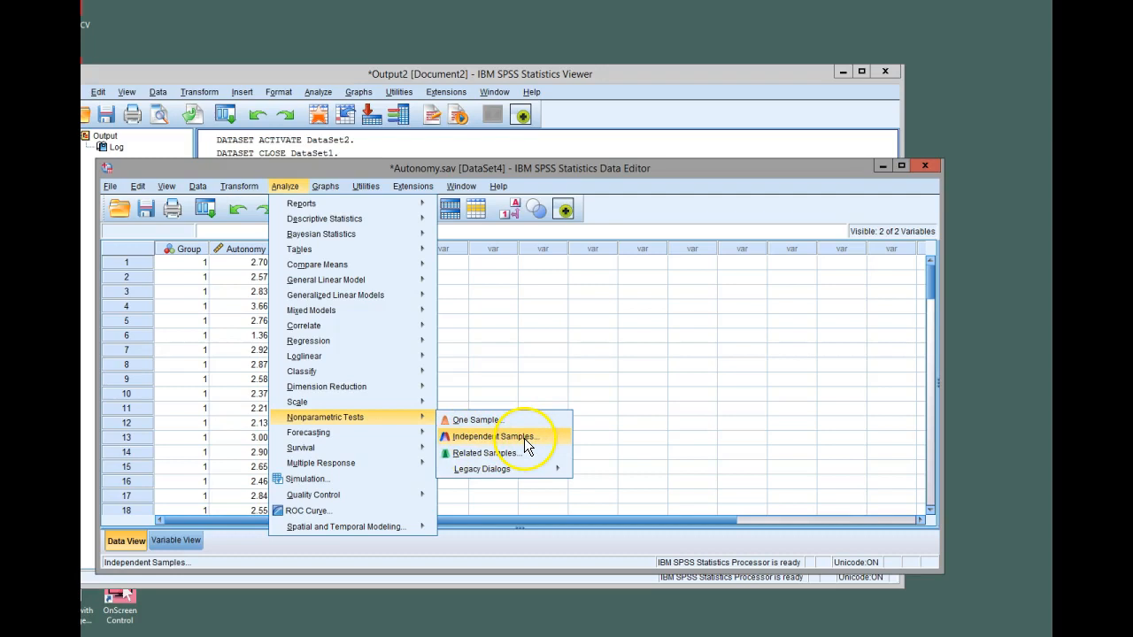
# Start an Independent Samples test with Autonomy score as test field and Group Assignment as groups.
pyautogui.click(495, 437)
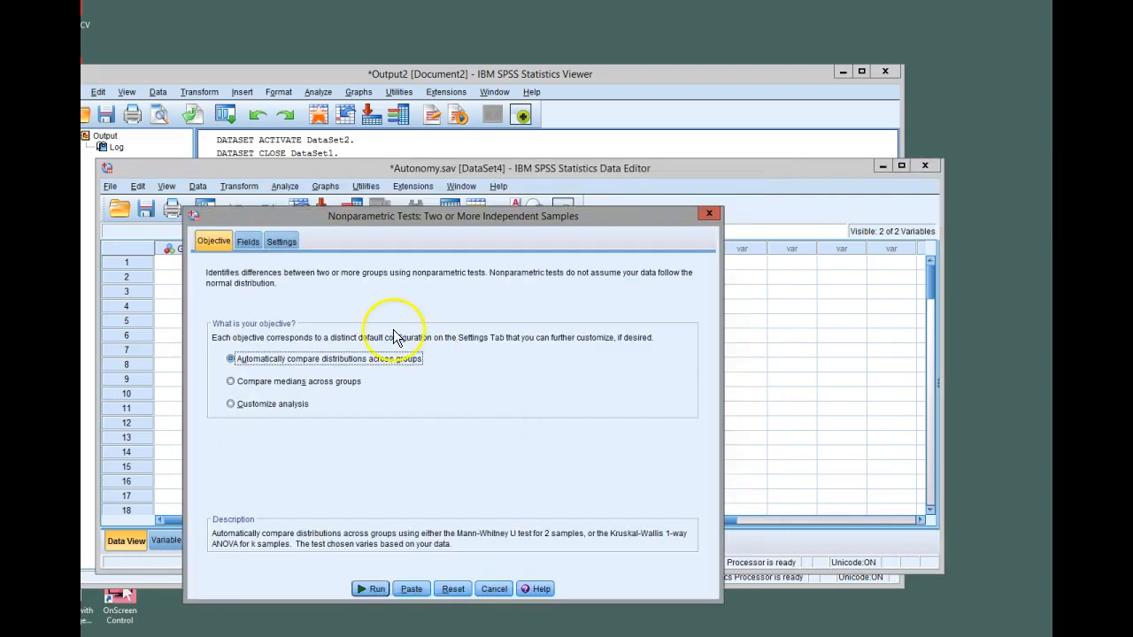
pyautogui.moveTo(399, 382)
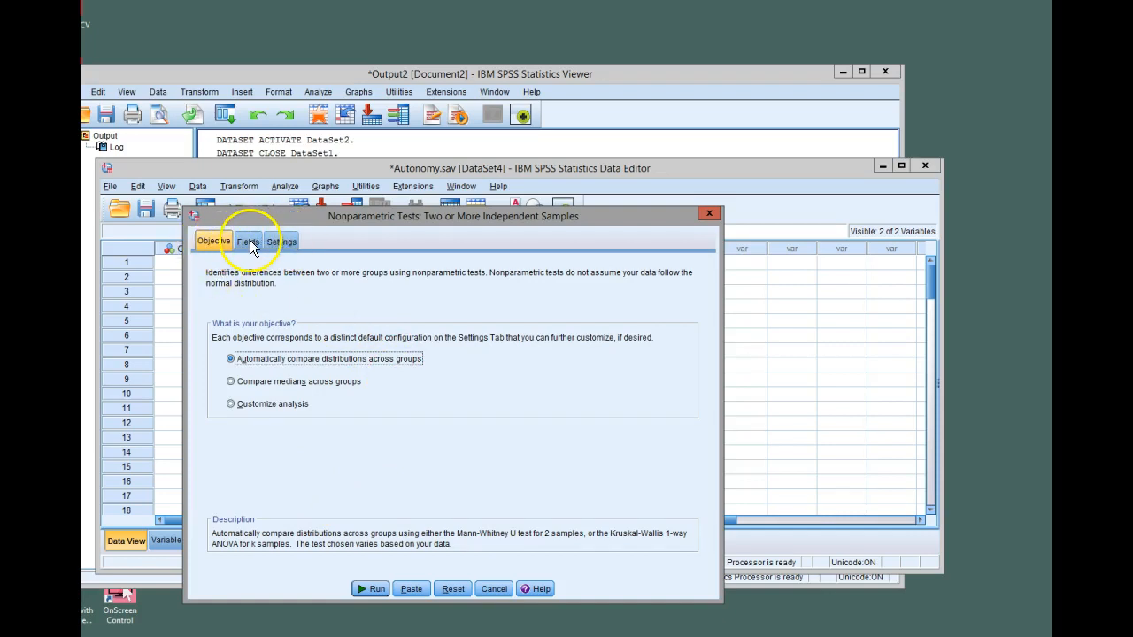
pyautogui.click(248, 241)
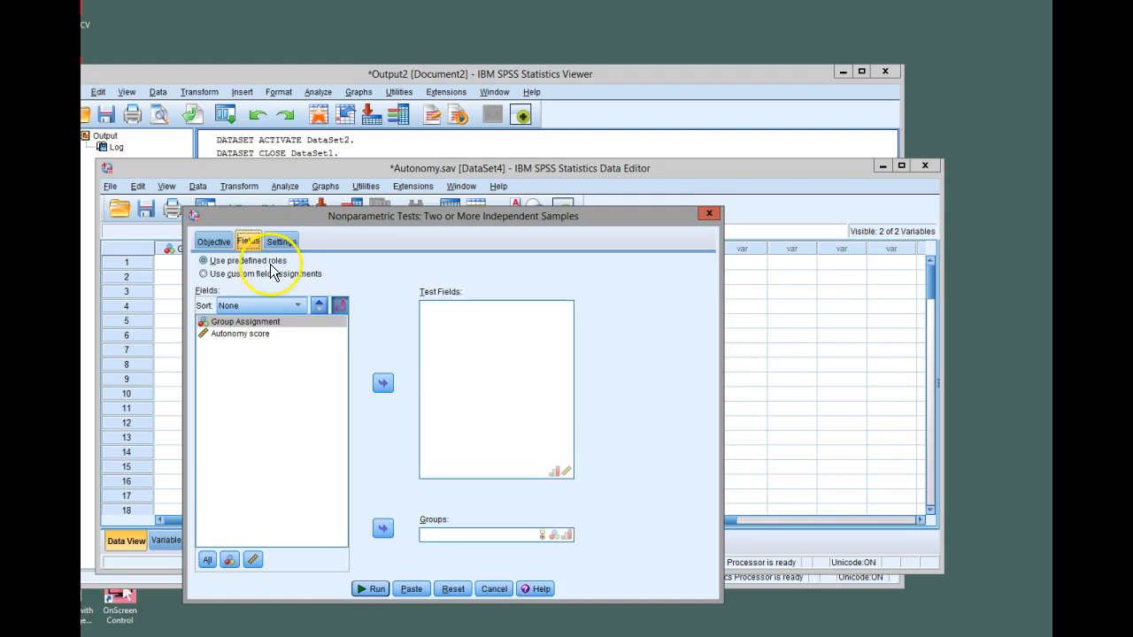
pyautogui.click(241, 333)
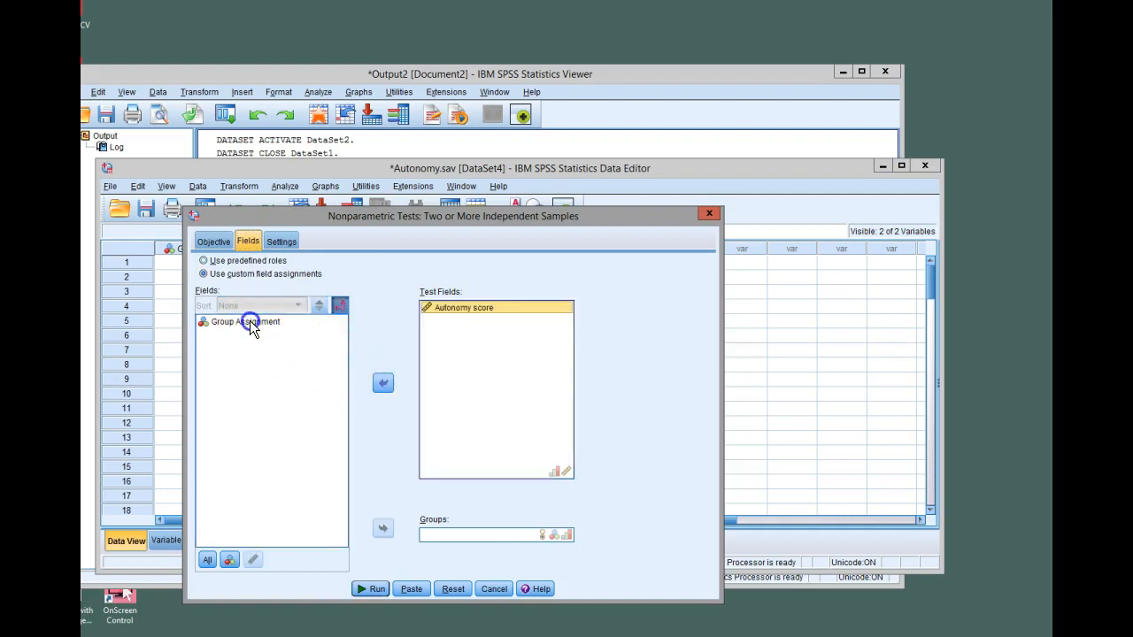
pyautogui.click(382, 528)
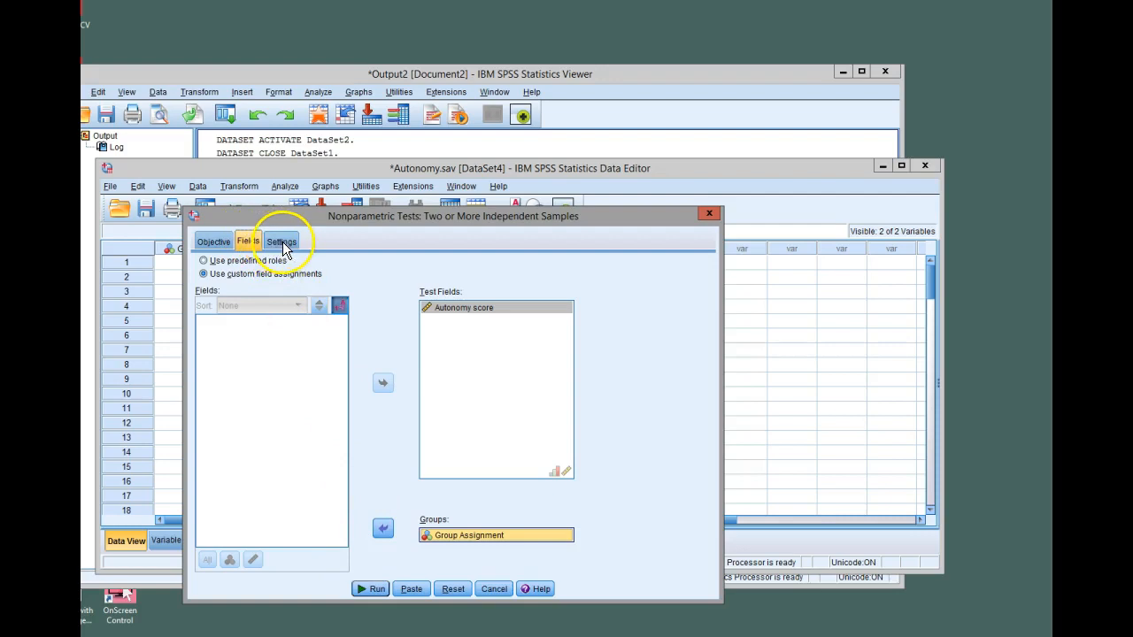
# Customize tests to Kruskal-Wallis 1-way ANOVA with all pairwise comparisons and run it.
pyautogui.click(281, 241)
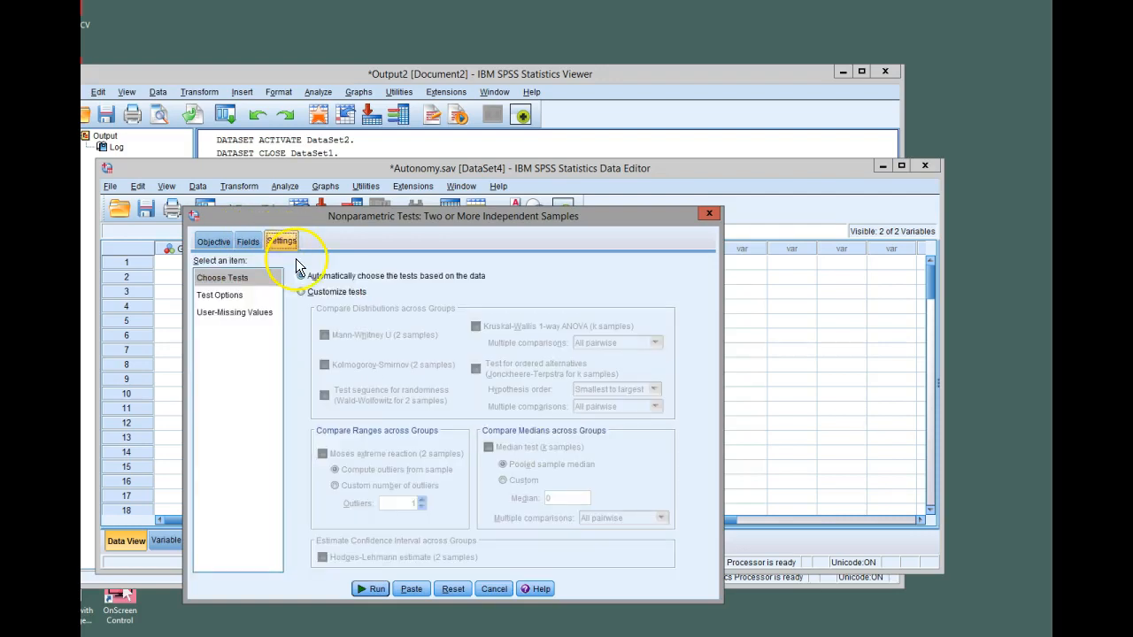
pyautogui.click(301, 292)
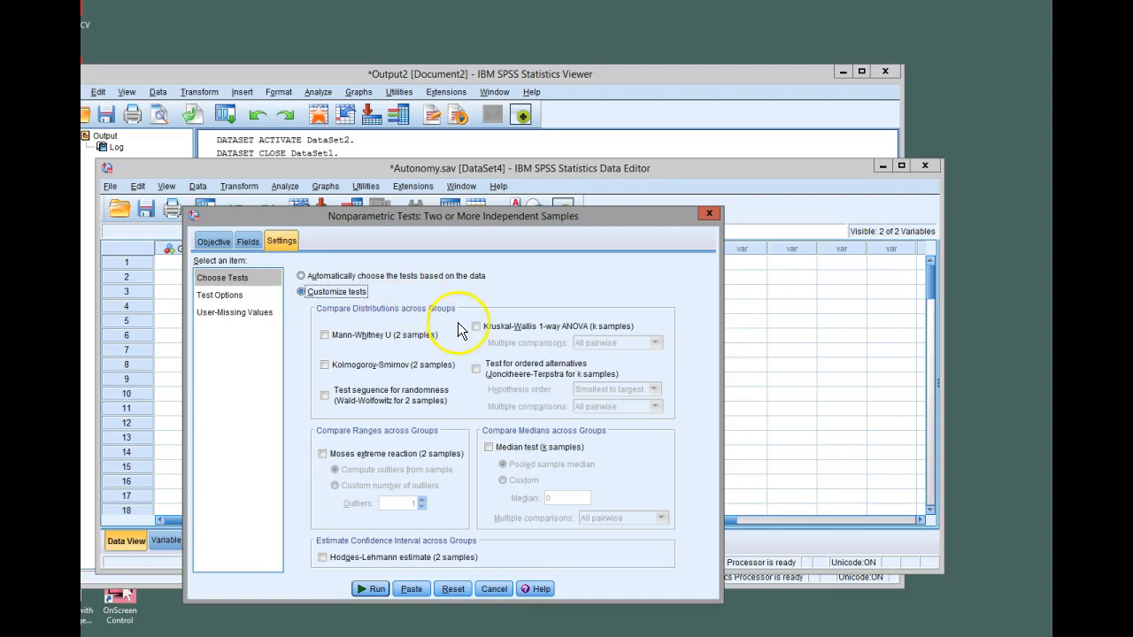
pyautogui.click(476, 326)
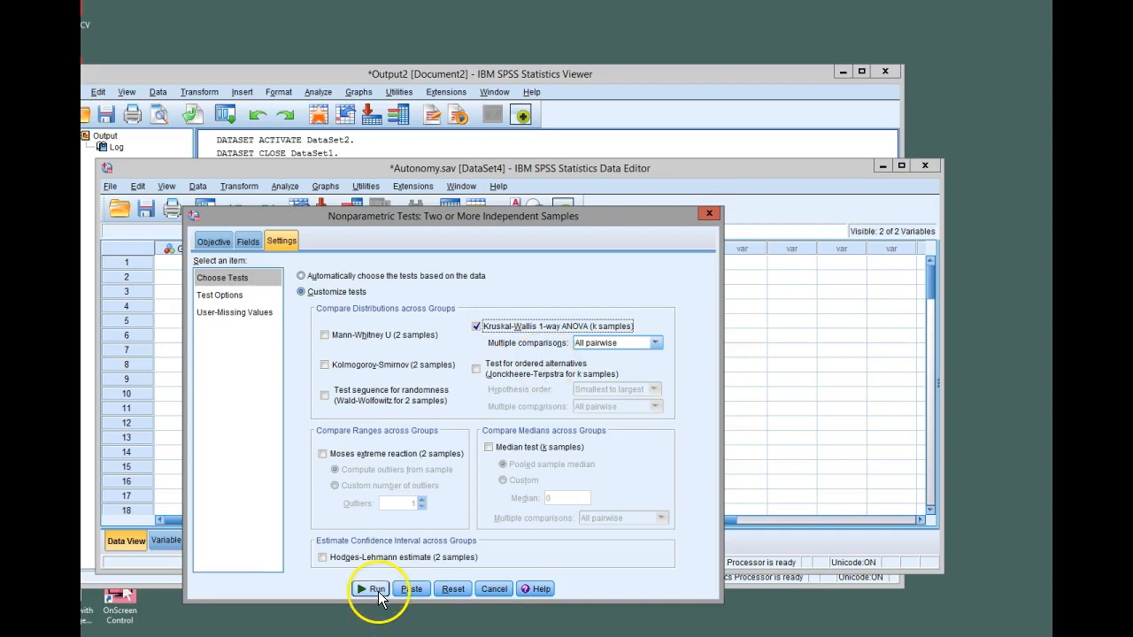
pyautogui.click(370, 589)
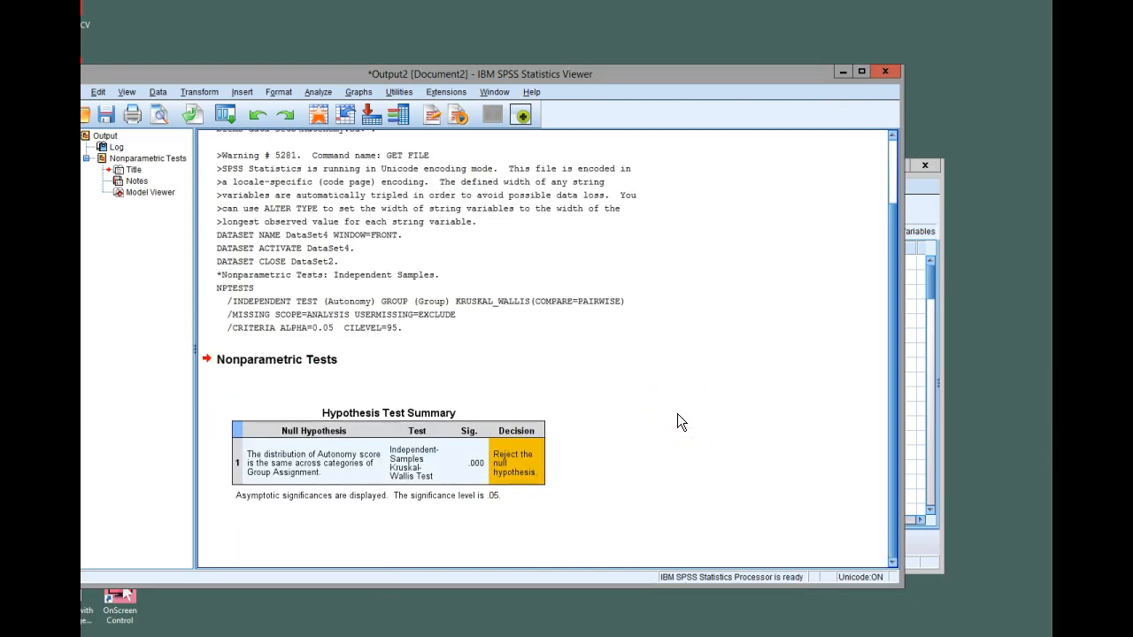
pyautogui.moveTo(664, 418)
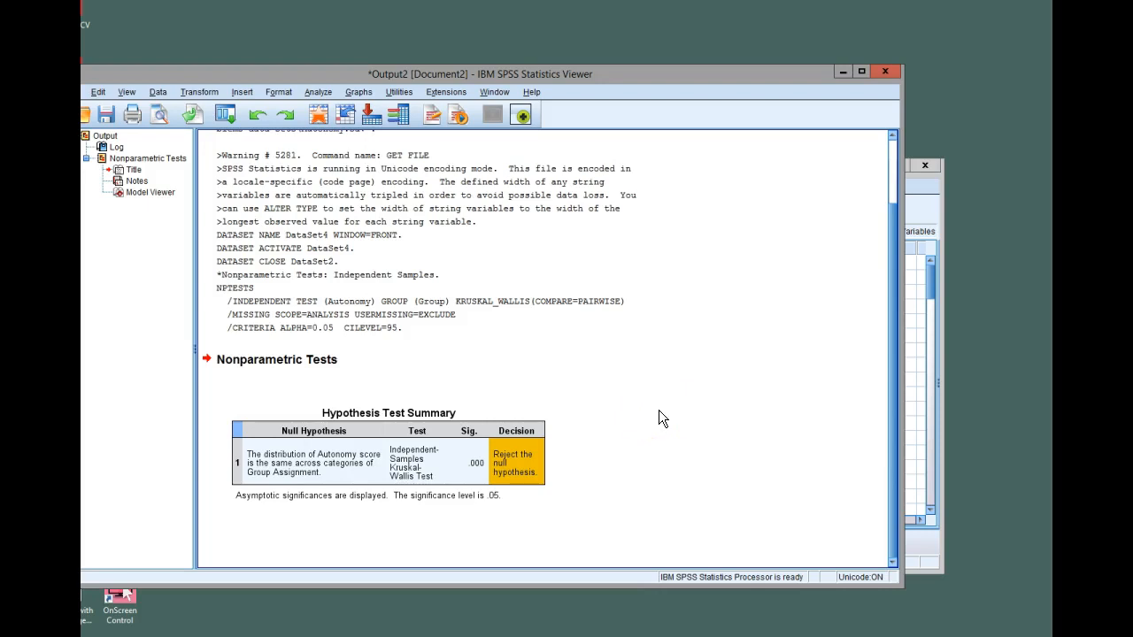
pyautogui.click(477, 463)
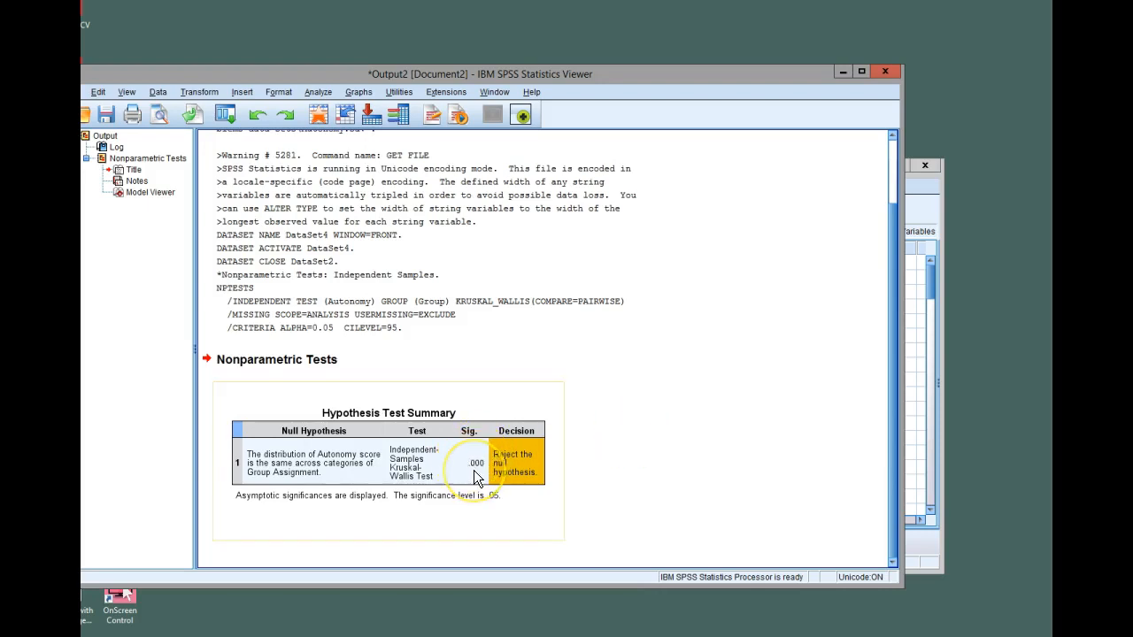
pyautogui.moveTo(476, 478)
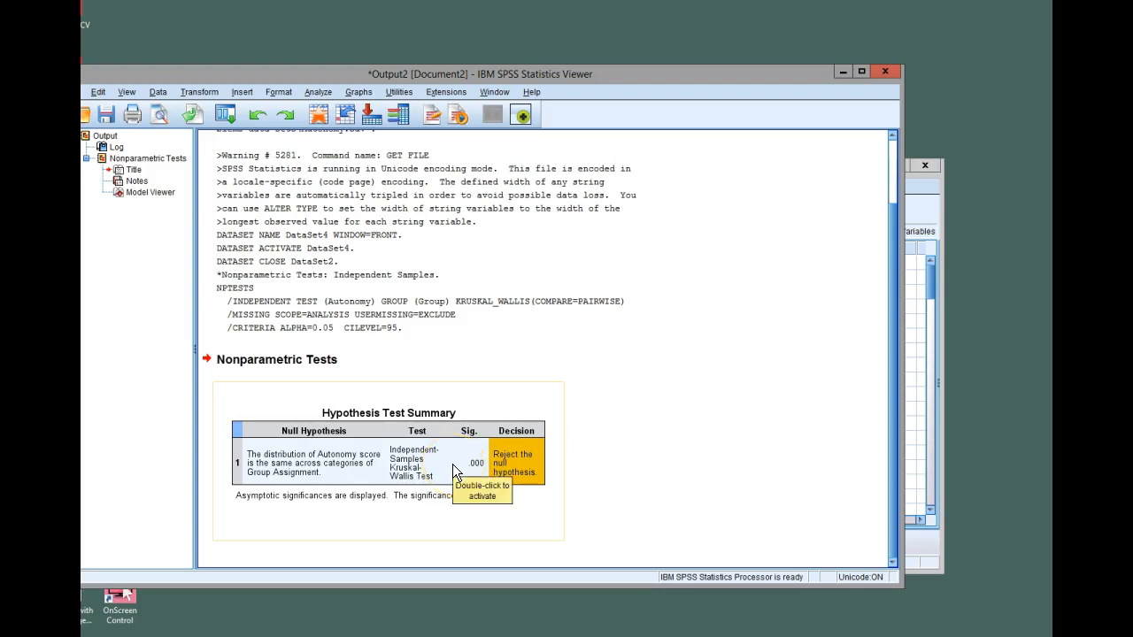
# Open the Model Viewer from the Hypothesis Test Summary to see group boxplots and statistic 58.594.
pyautogui.doubleClick(454, 463)
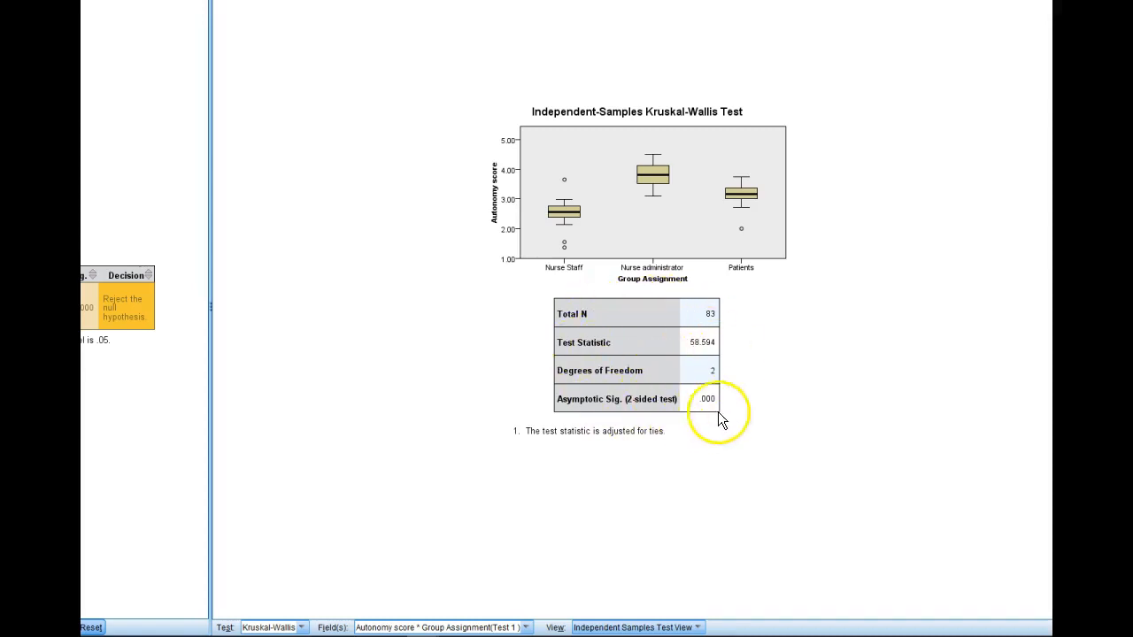
pyautogui.moveTo(717, 504)
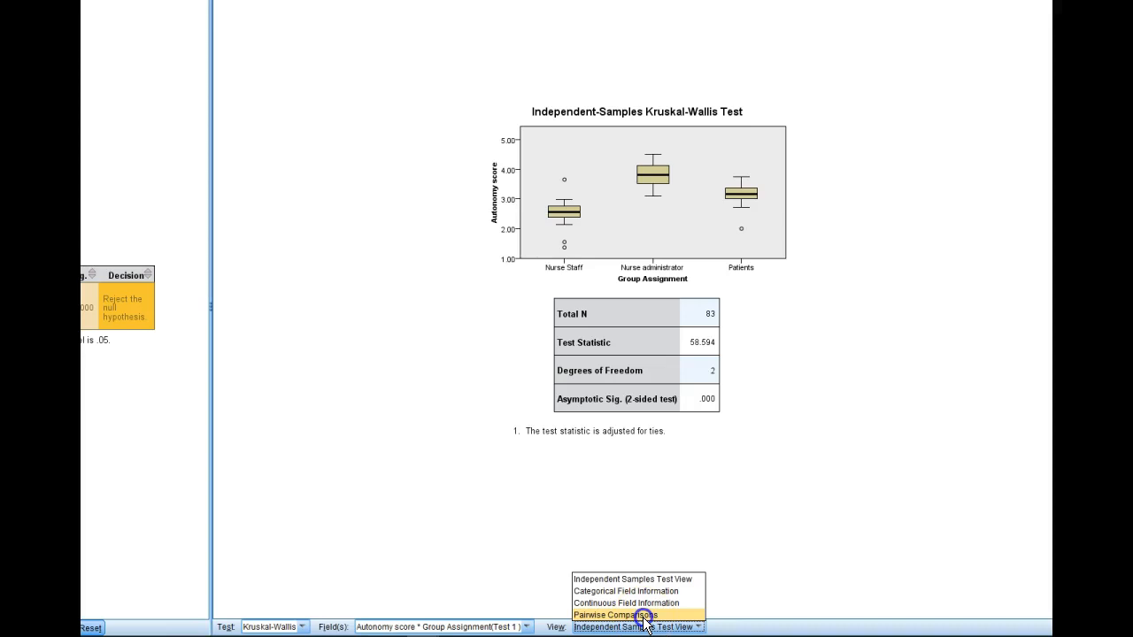
# Switch the Model Viewer to Pairwise Comparisons with Bonferroni-adjusted significances .000, .000, .001.
pyautogui.click(615, 615)
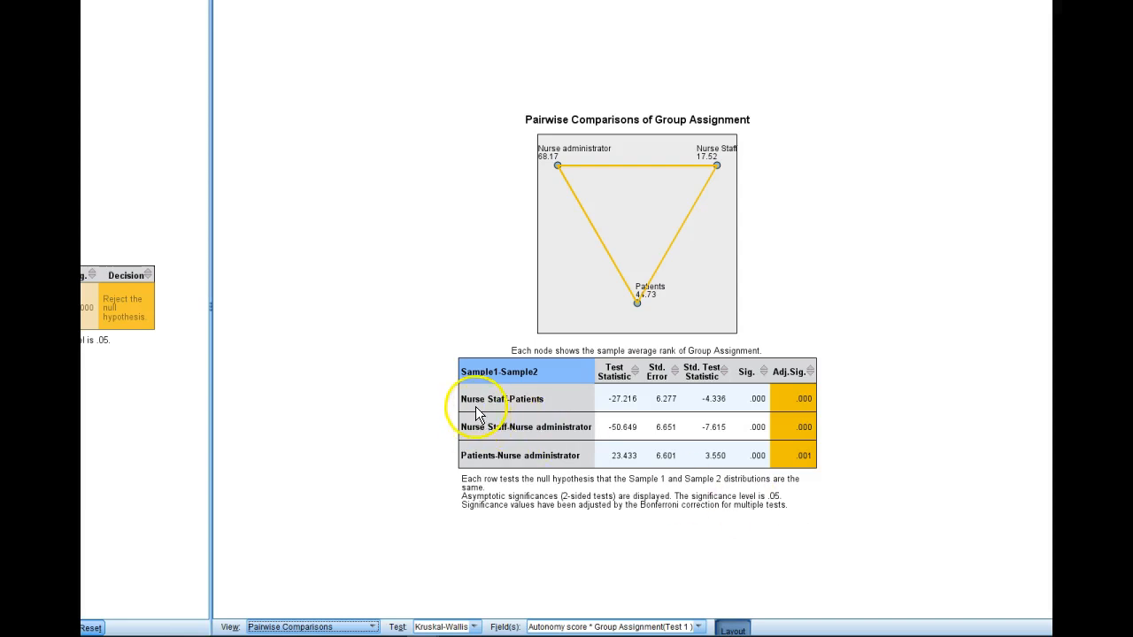
pyautogui.moveTo(549, 408)
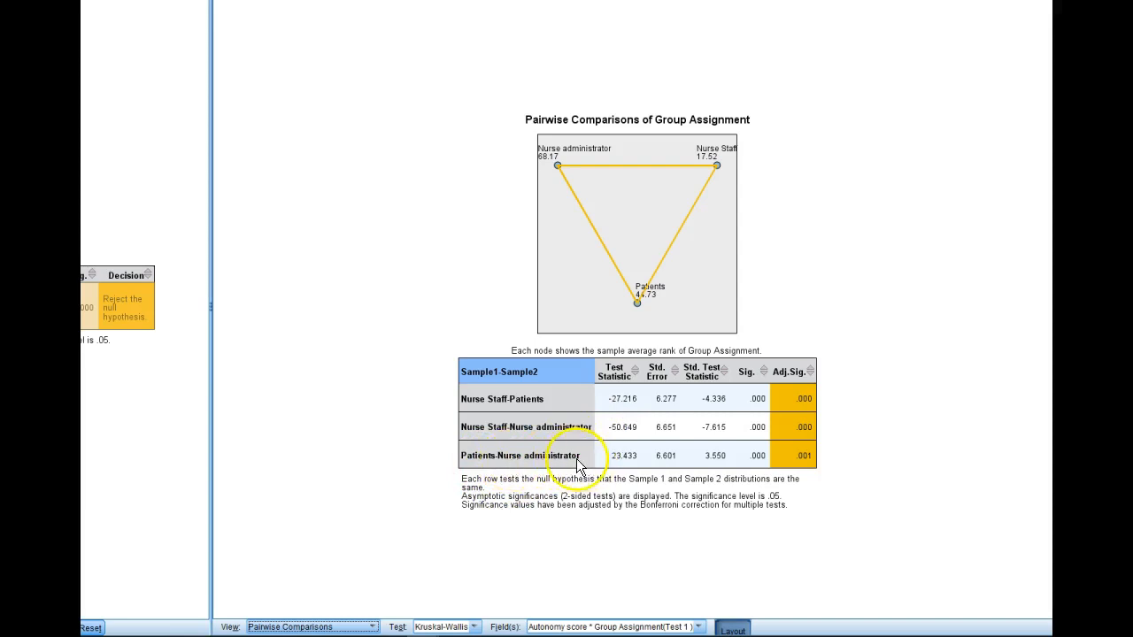
pyautogui.moveTo(552, 456)
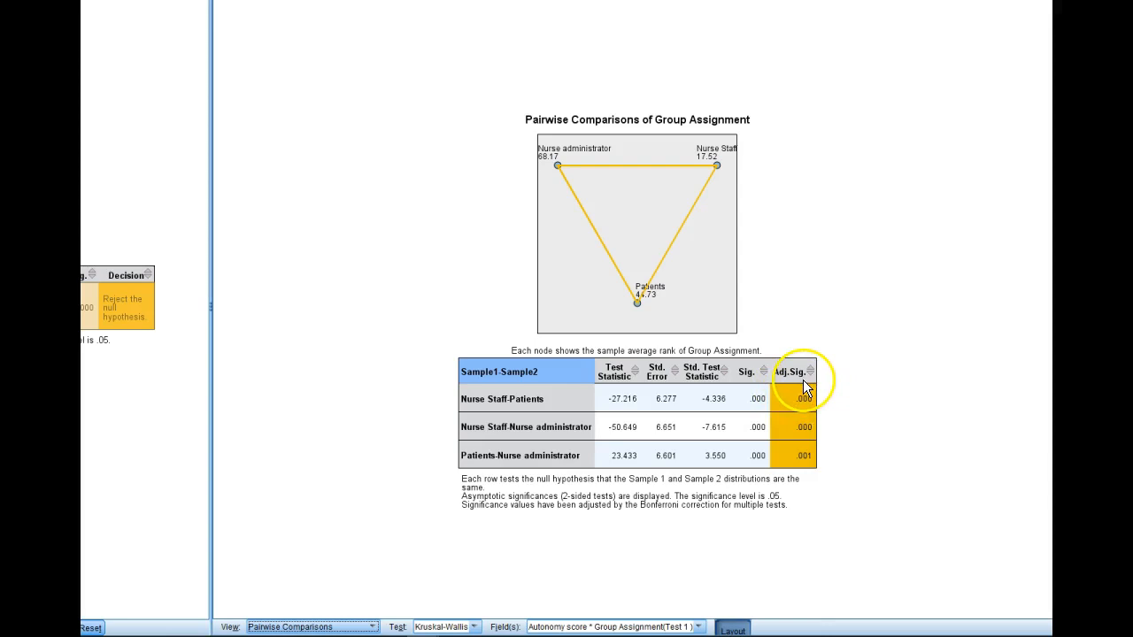
pyautogui.moveTo(792, 467)
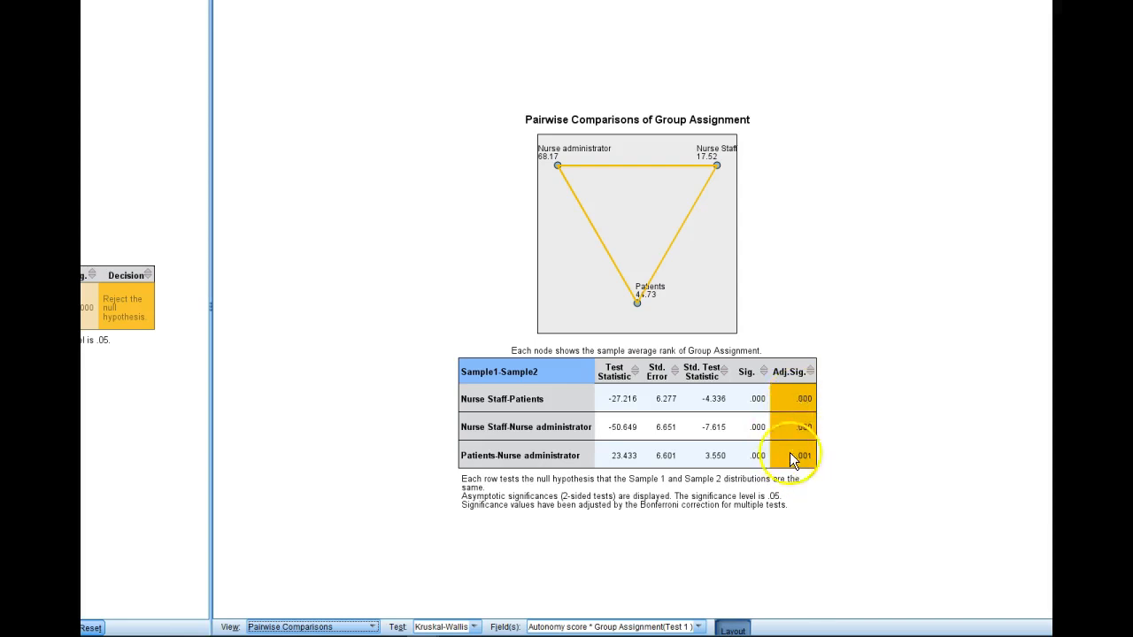
pyautogui.moveTo(848, 454)
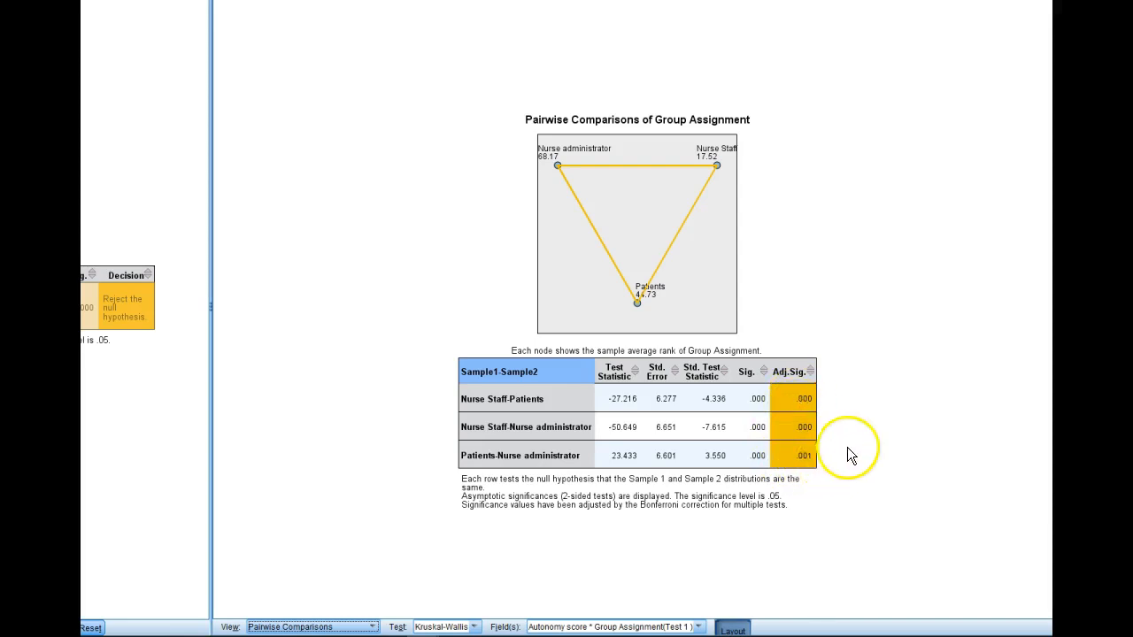
pyautogui.moveTo(856, 453)
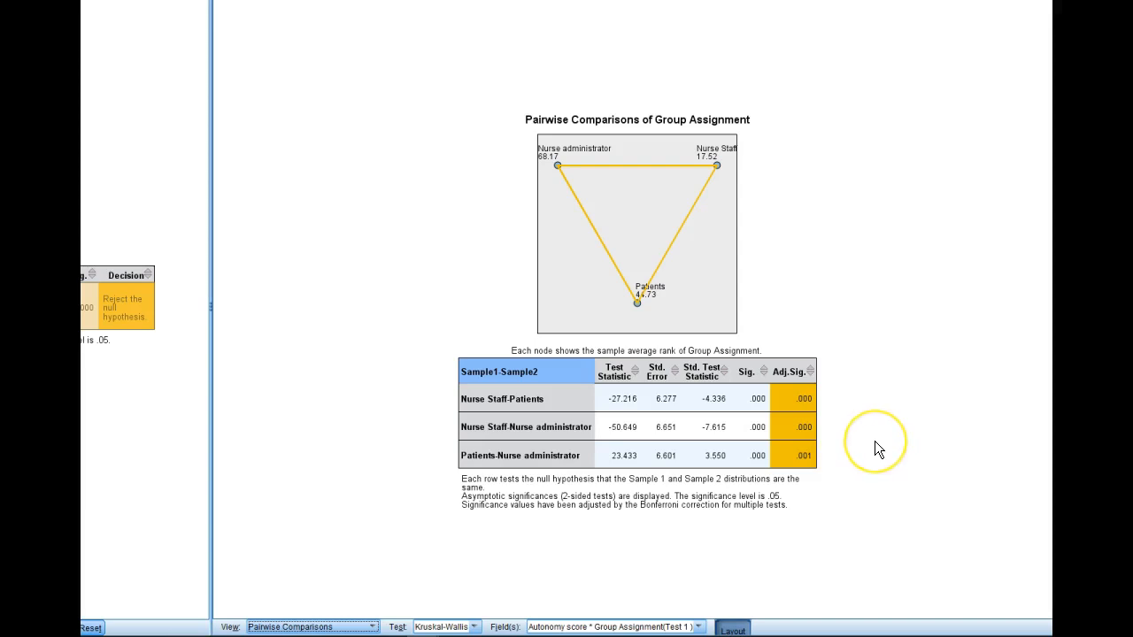
pyautogui.moveTo(879, 447)
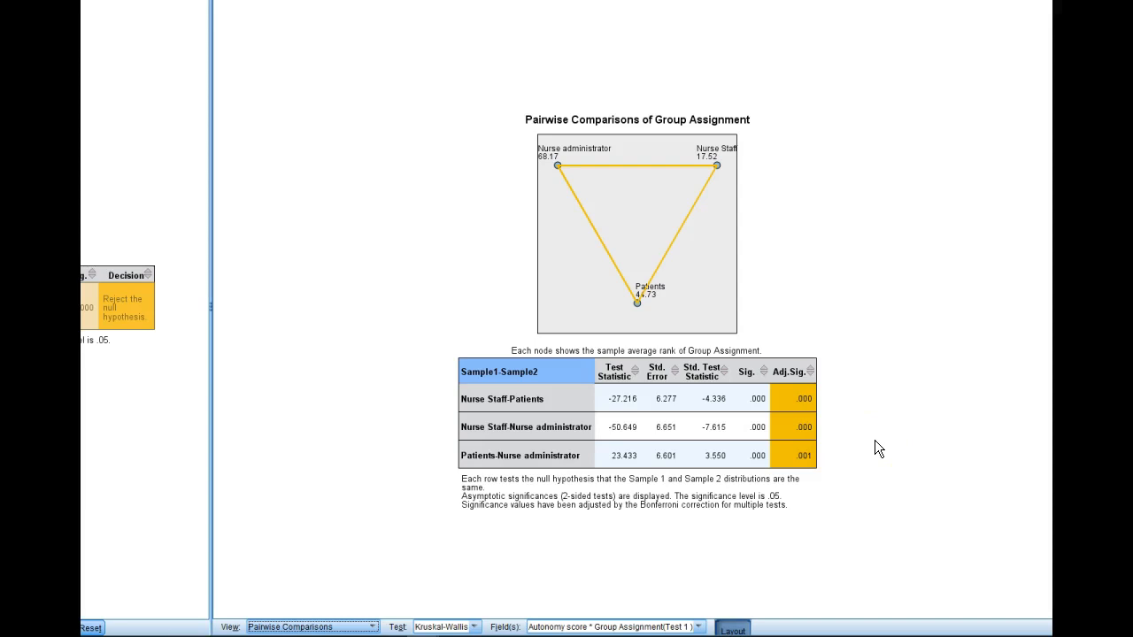